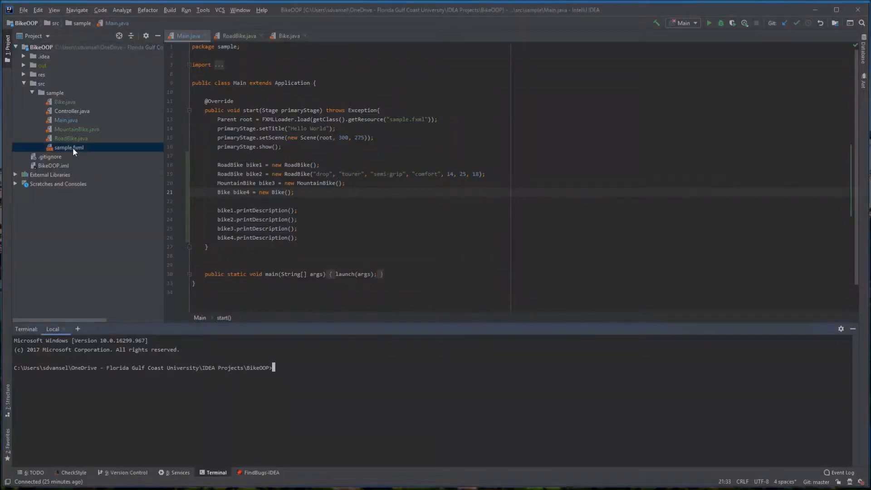
# Open sample.fxml from IntelliJ's Project tree in Scene Builder
pyautogui.rightClick(69, 147)
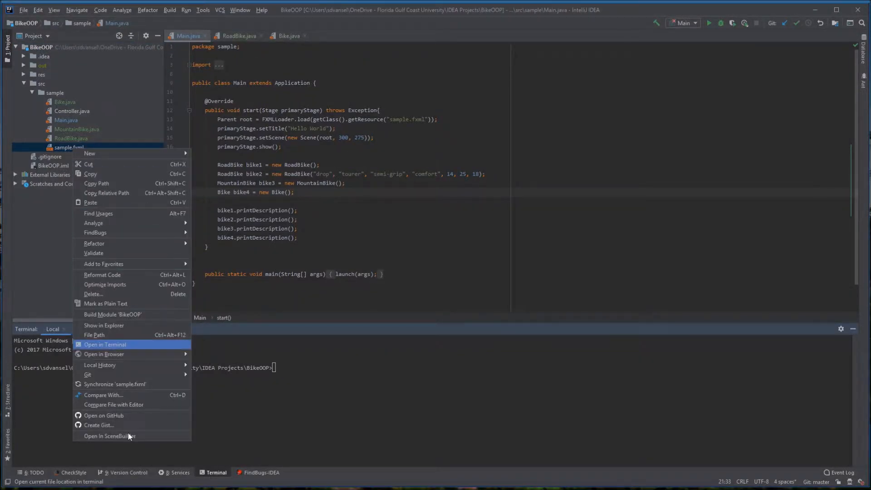
pyautogui.click(105, 345)
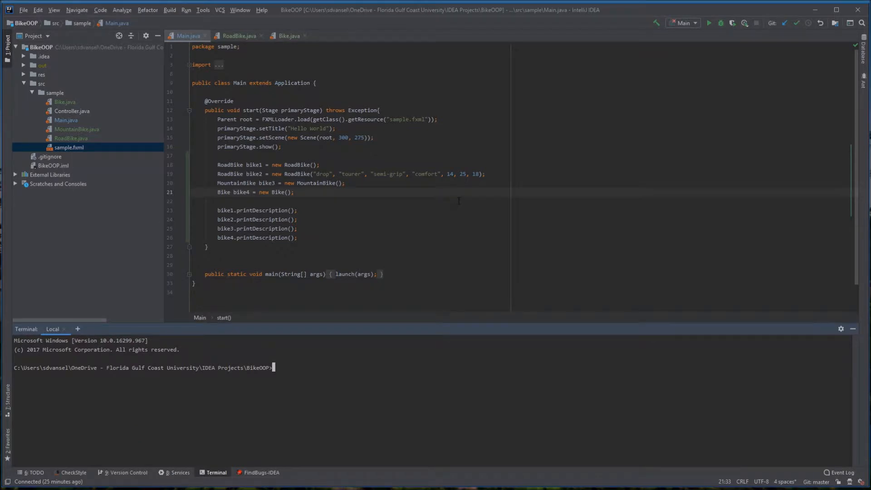
# Add a TabPane from Containers plus a Button, Label and TextField to the GridPane
pyautogui.doubleClick(69, 147)
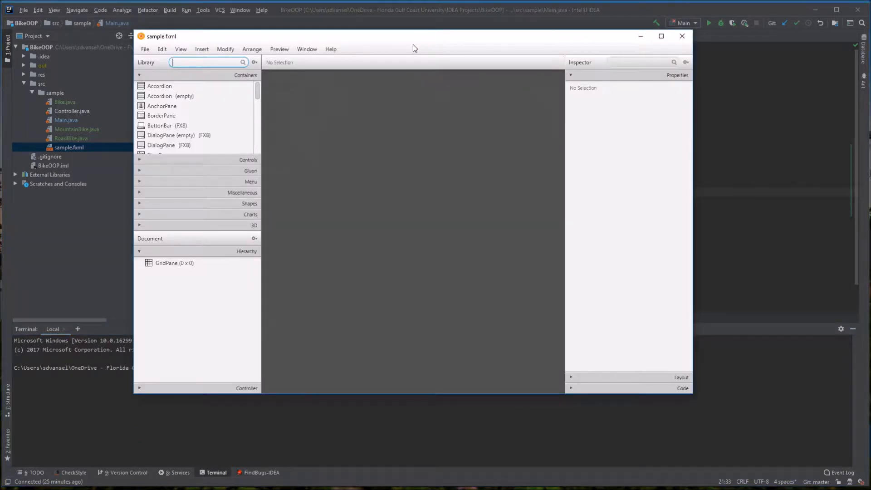
pyautogui.moveTo(260, 95)
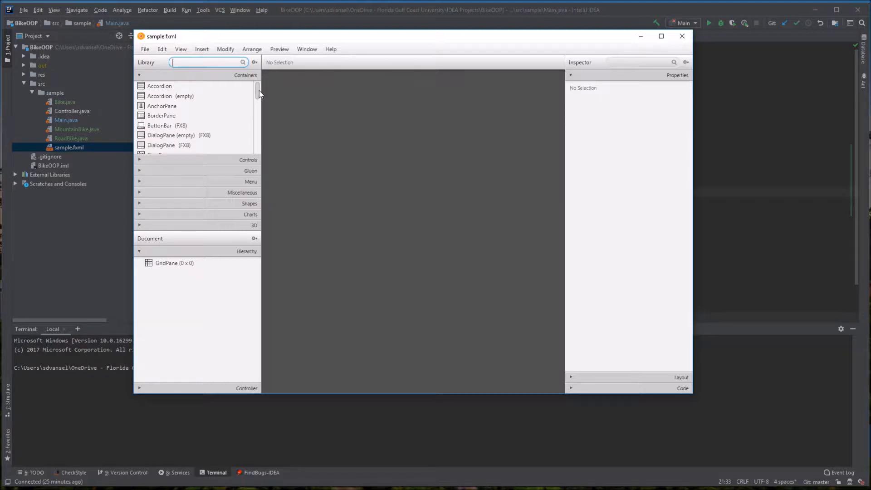
pyautogui.scroll(-3)
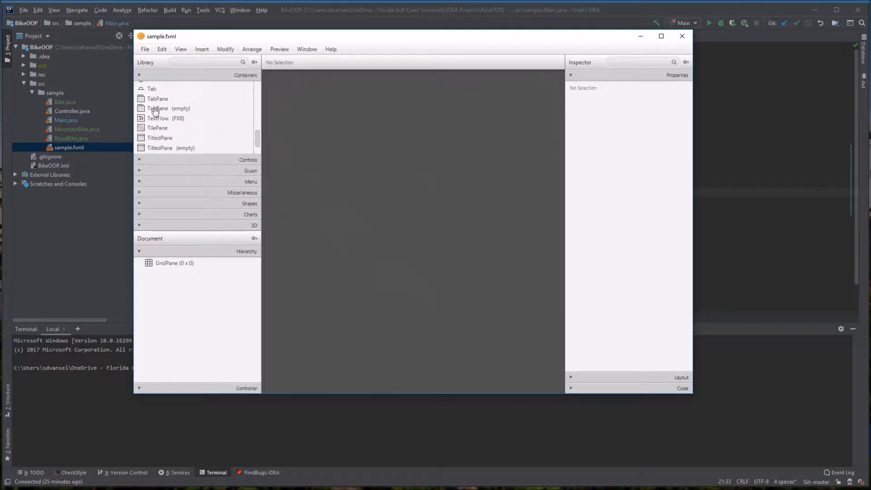
pyautogui.doubleClick(157, 98)
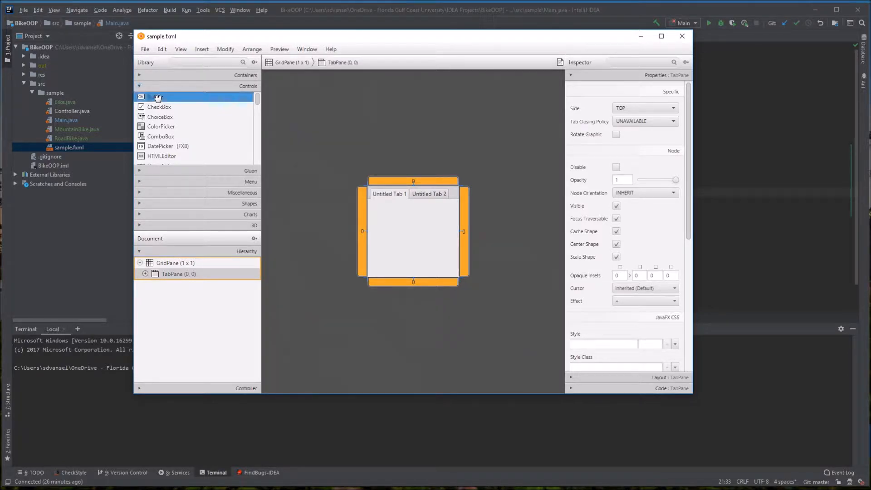
pyautogui.moveTo(156, 97); pyautogui.dragTo(380, 231)
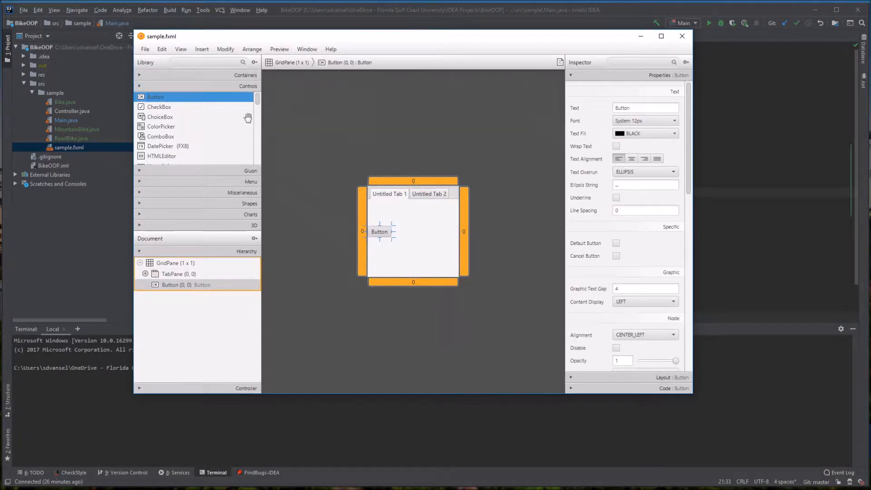
pyautogui.scroll(-3)
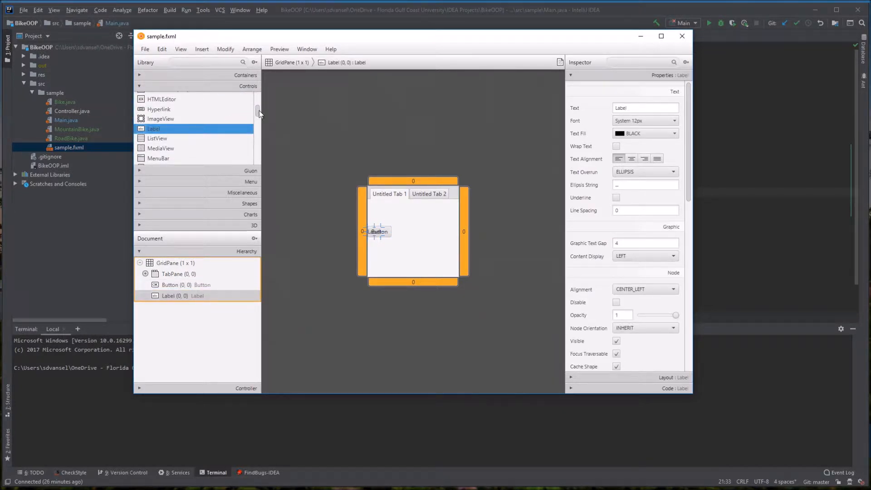
pyautogui.scroll(-3)
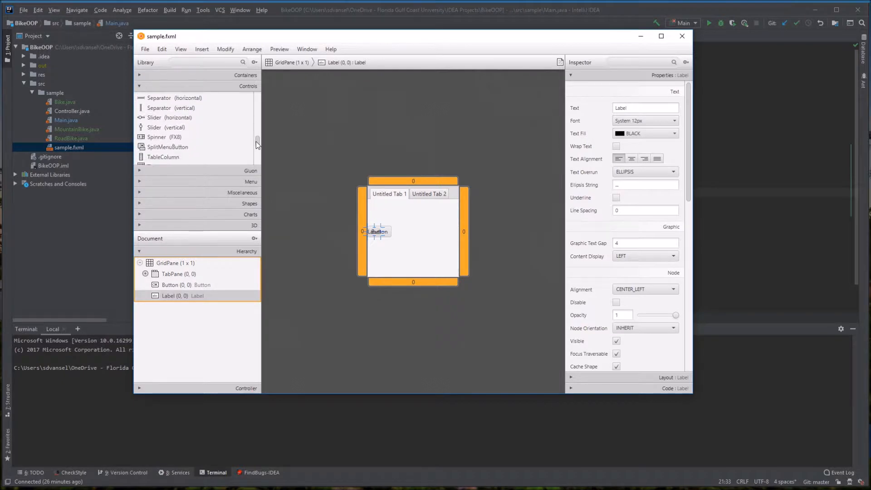
pyautogui.scroll(-3)
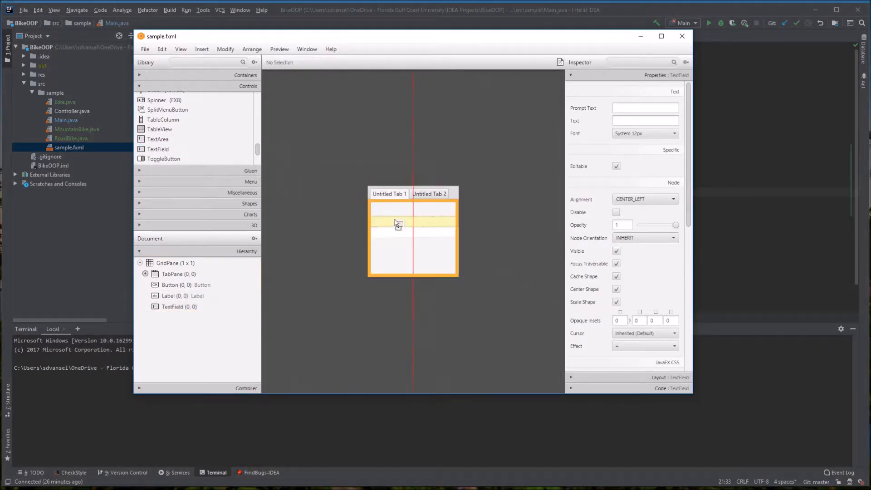
# Place the TextField, Button and Label in Untitled Tab 1's AnchorPane, then select the Button
pyautogui.click(378, 232)
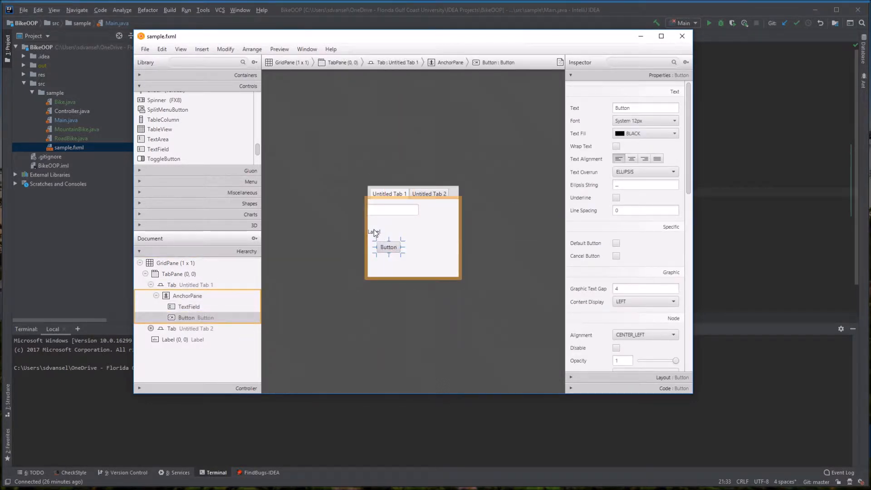
pyautogui.moveTo(386, 251)
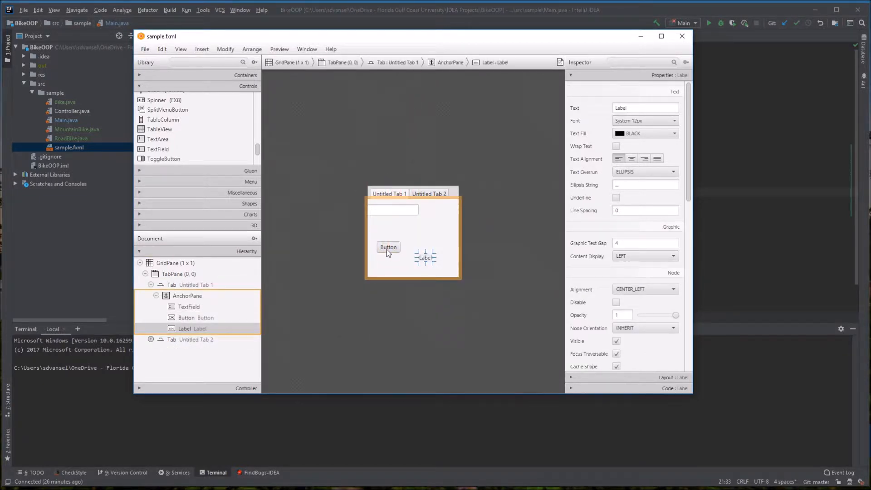
pyautogui.click(388, 247)
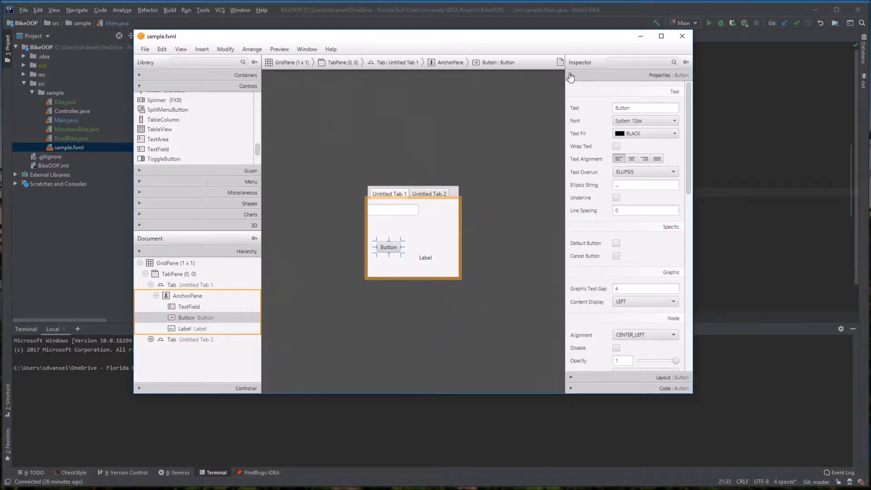
# Give the Button fx:id btnEnter and On Action handler sayHello in Inspector > Code
pyautogui.click(571, 75)
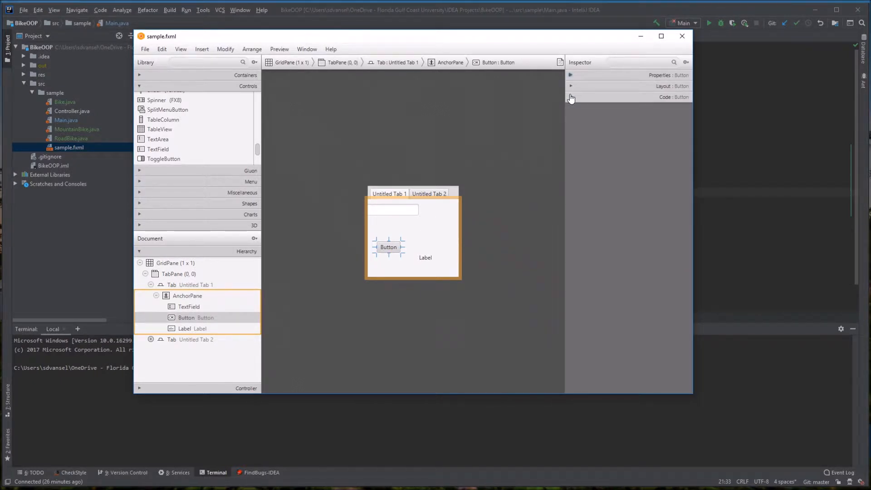
pyautogui.click(570, 96)
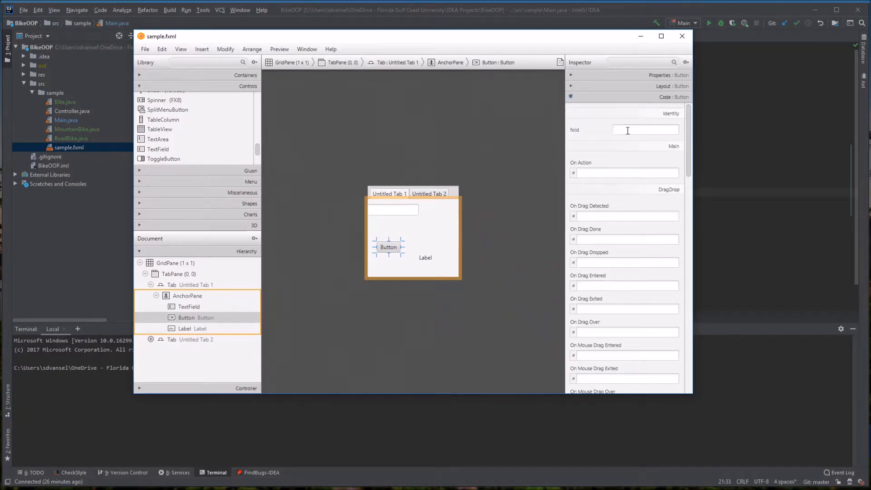
pyautogui.click(645, 129)
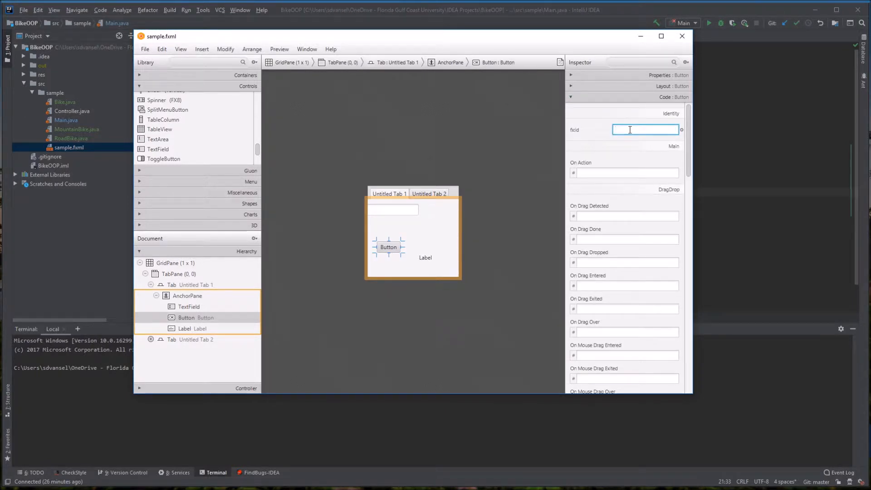
pyautogui.write('btnEnter')
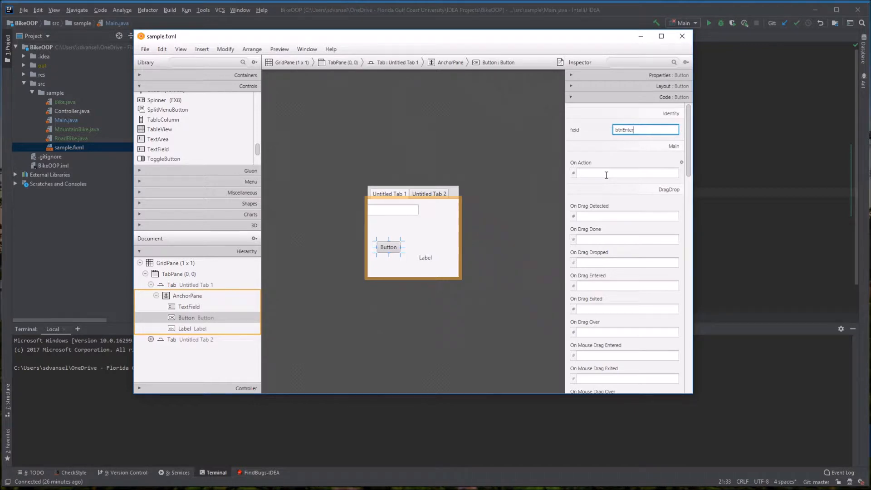
pyautogui.click(626, 173)
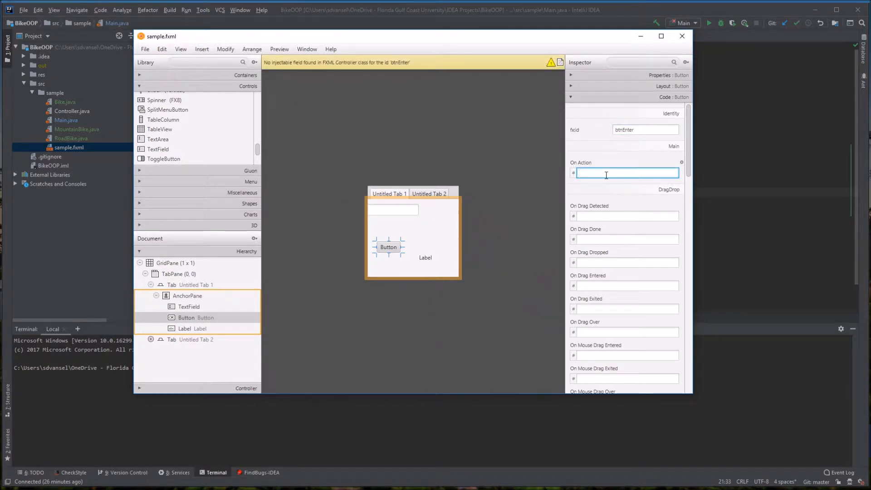
pyautogui.write('sayHello')
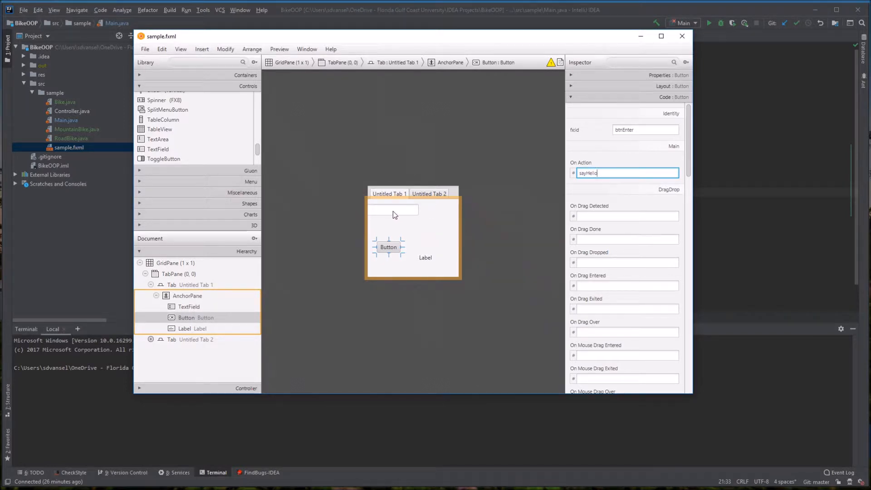
# Set the TextField's fx:id to txtName and the Label's fx:id to lblName
pyautogui.click(393, 210)
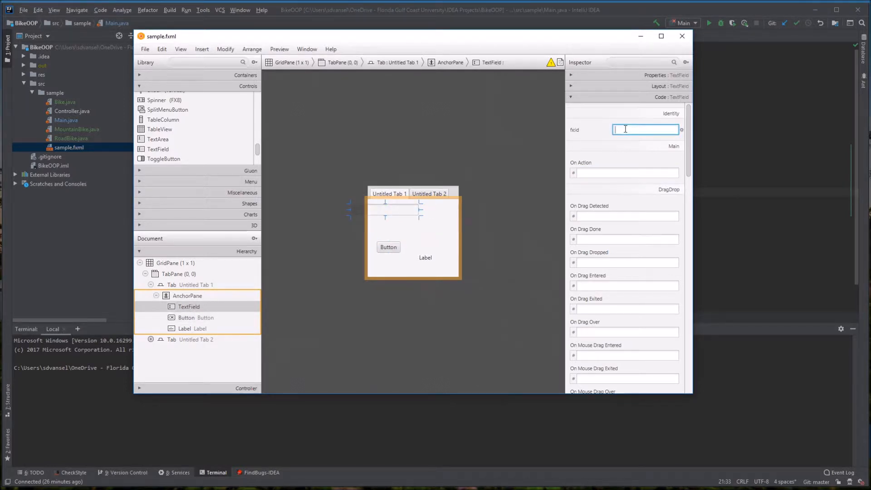
pyautogui.write('txt')
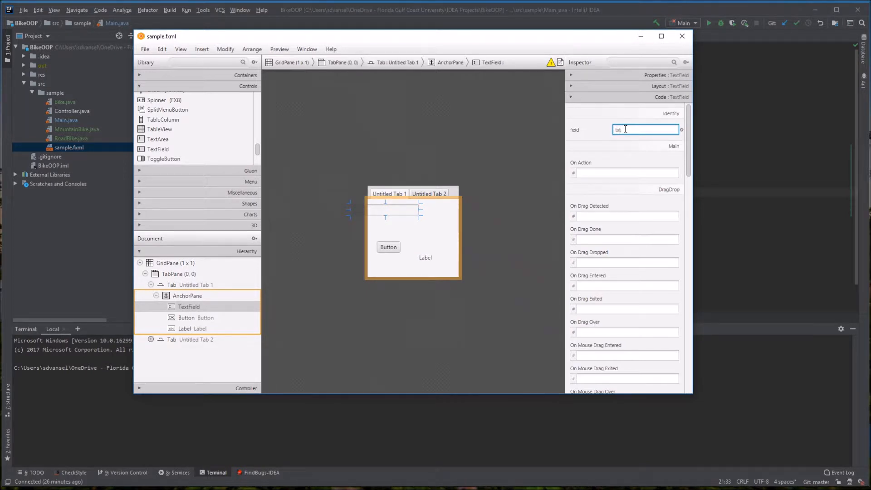
pyautogui.write('Name')
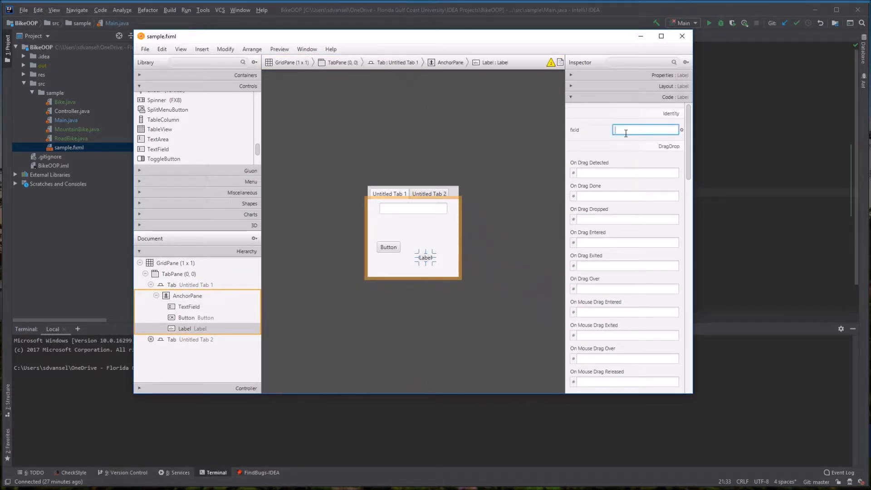
pyautogui.write('lblName')
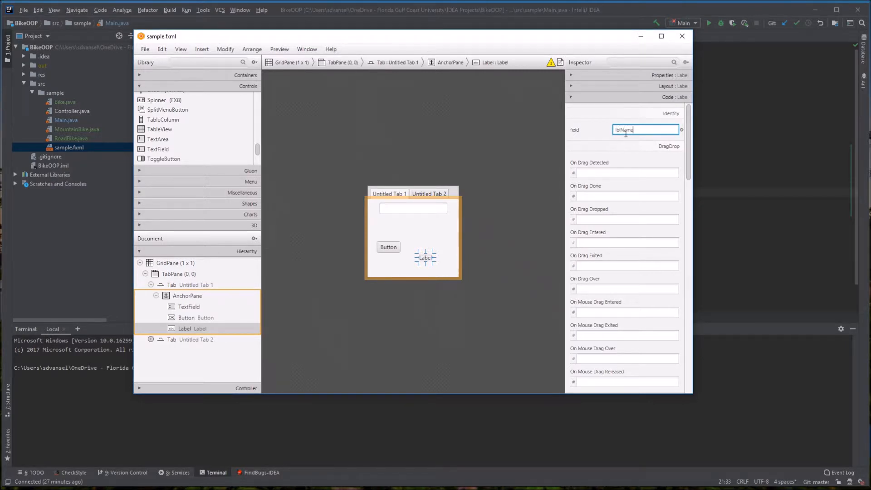
pyautogui.moveTo(536, 193)
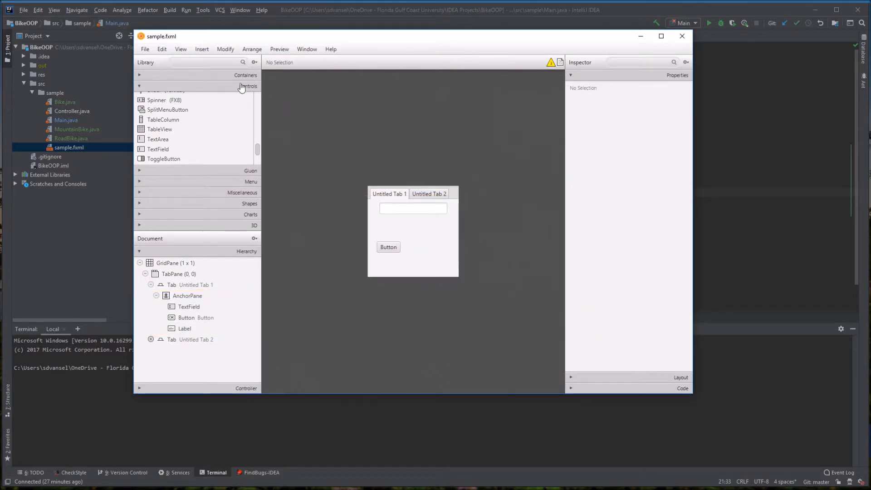
# Save sample.fxml and copy the code from View > Show Sample Controller Skeleton
pyautogui.click(145, 49)
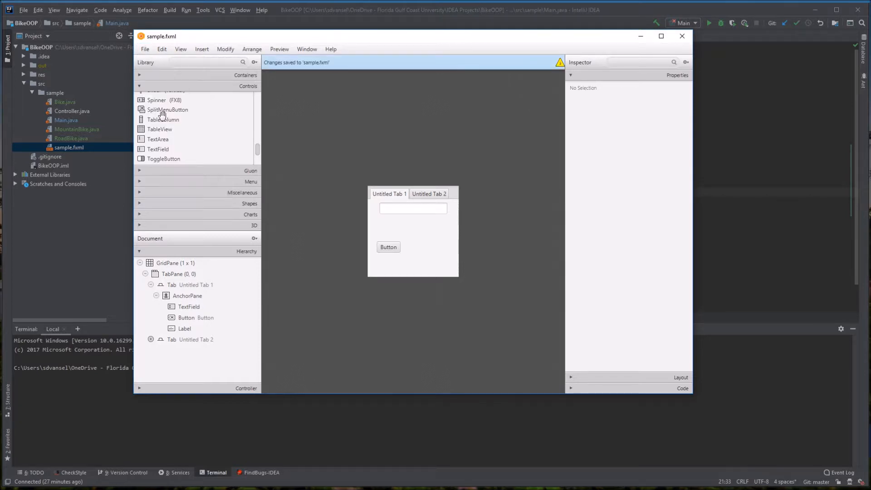
pyautogui.click(180, 49)
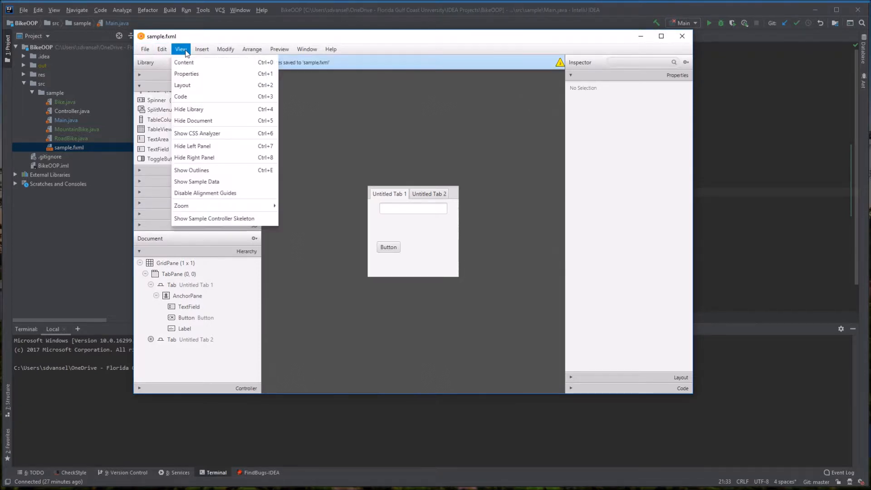
pyautogui.click(213, 218)
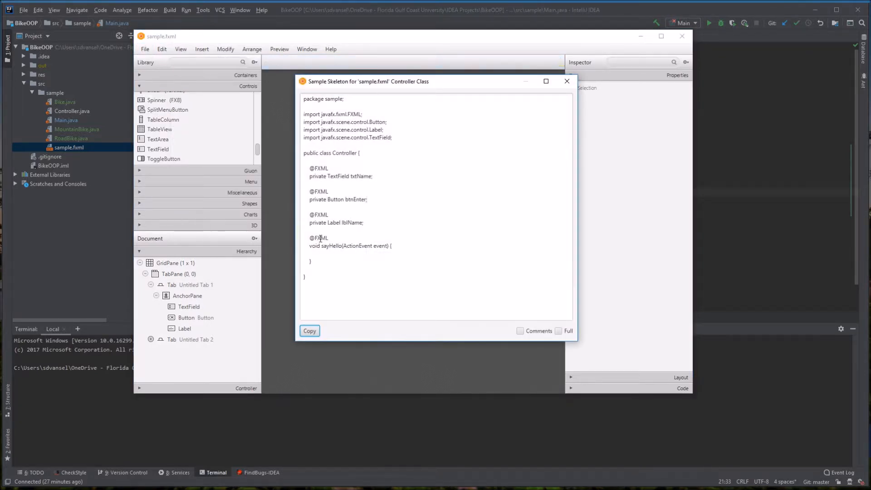
pyautogui.click(310, 330)
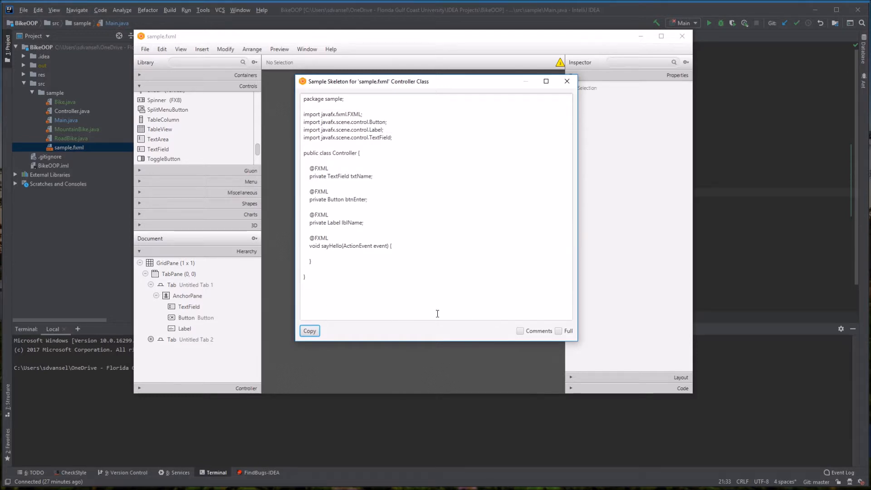
pyautogui.click(567, 81)
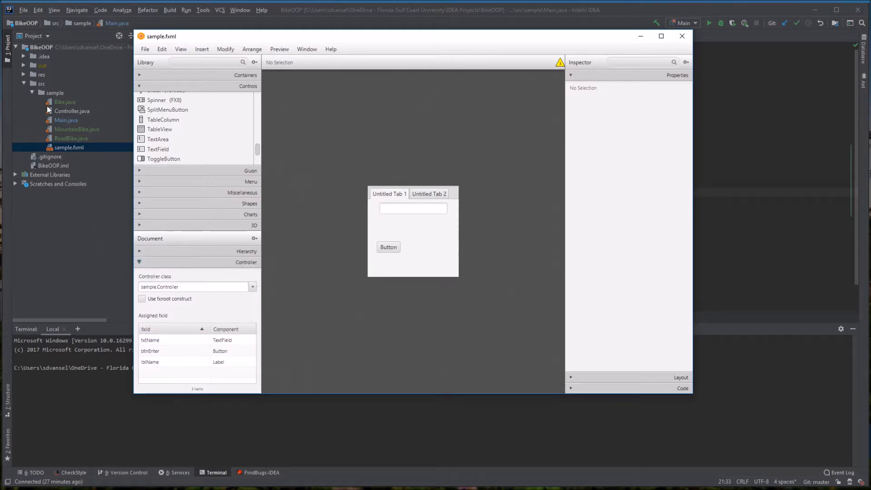
pyautogui.moveTo(71, 113)
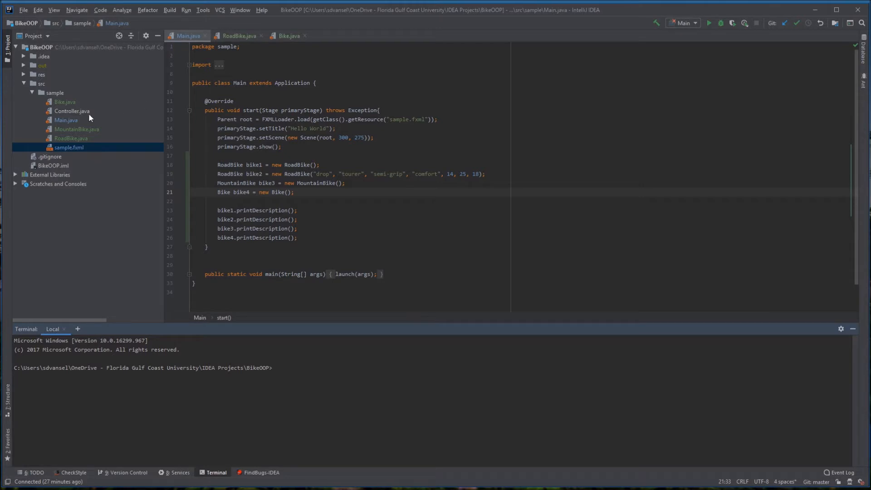
# In Controller.java, write lblName.setText(txtName.getText()) inside the sayHello method
pyautogui.click(71, 111)
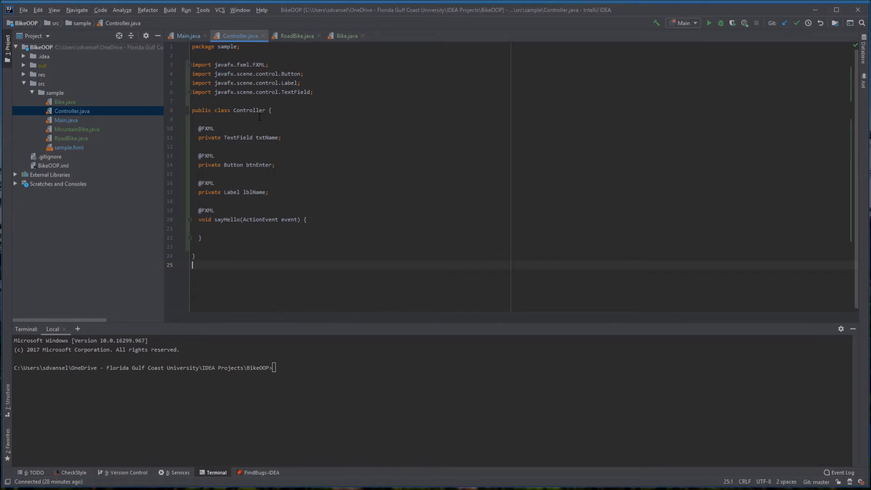
pyautogui.click(251, 228)
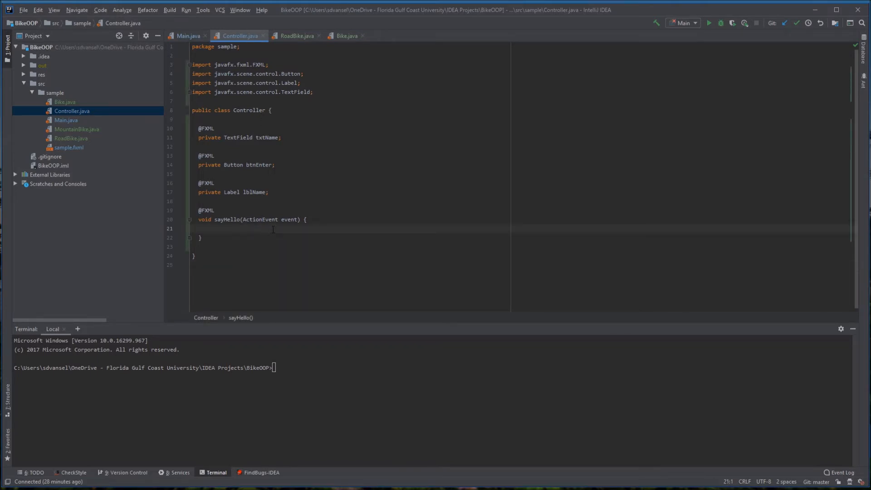
pyautogui.write('lblName.s')
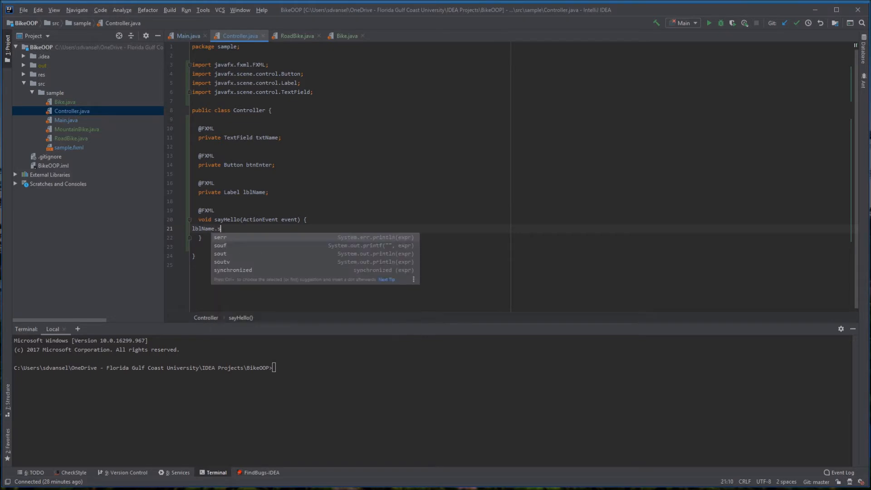
pyautogui.write('etText(')
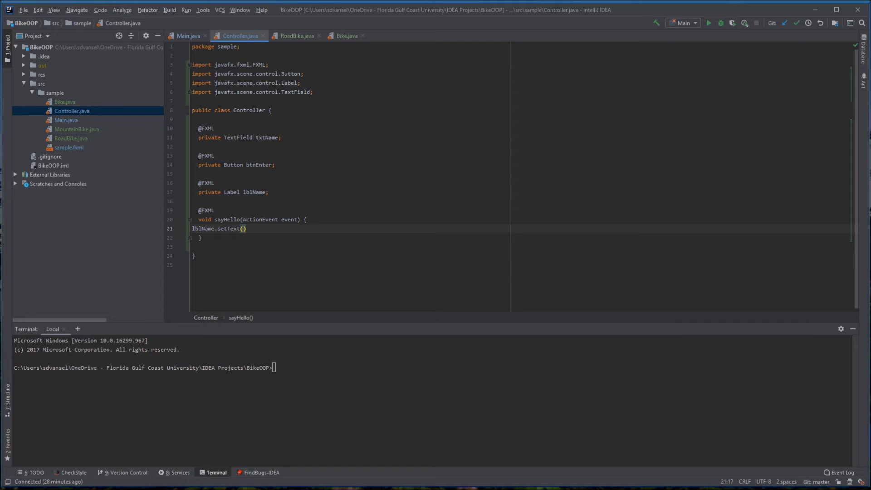
pyautogui.write('txtName.getText')
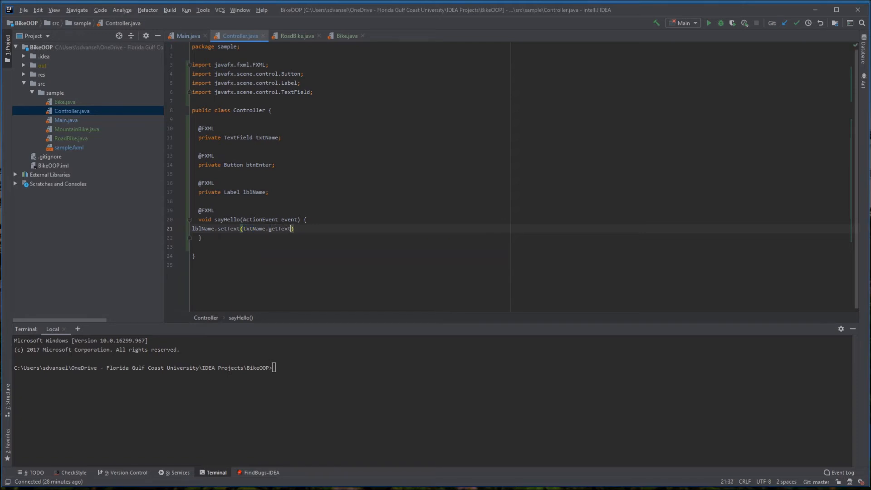
pyautogui.write('()')
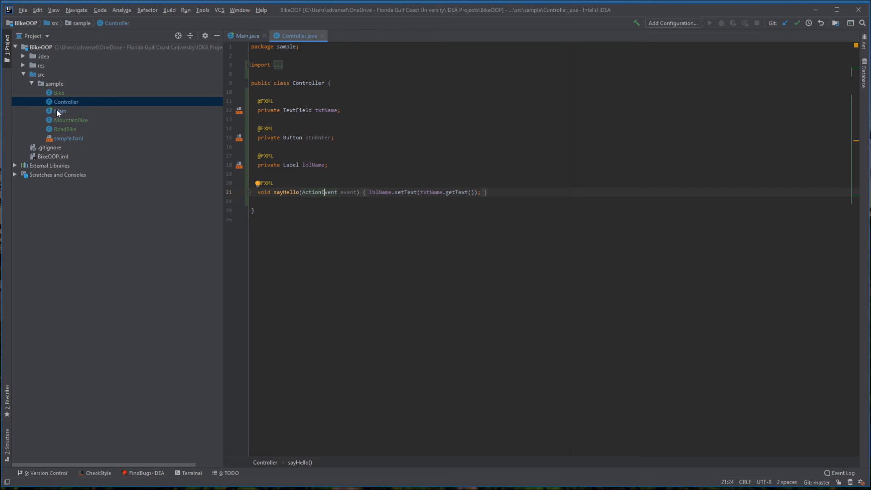
# Run Main.main() and press the button to copy the typed text 'afsd' into the label
pyautogui.rightClick(60, 111)
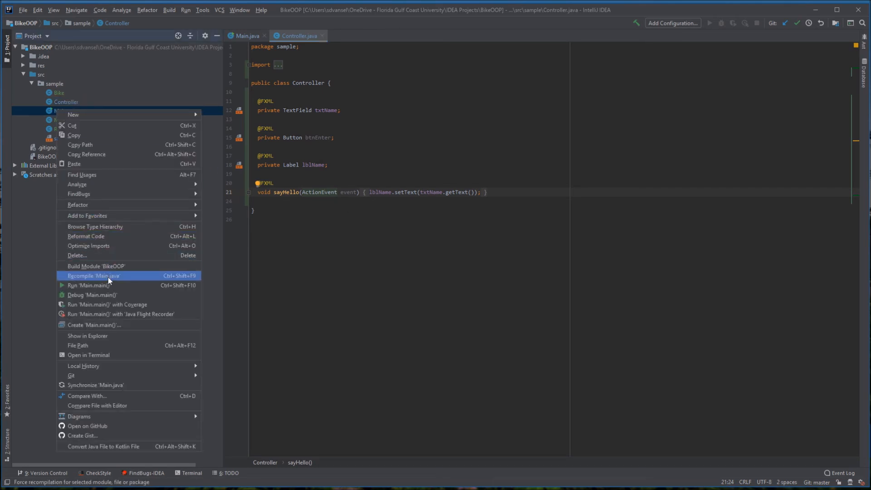
pyautogui.click(94, 275)
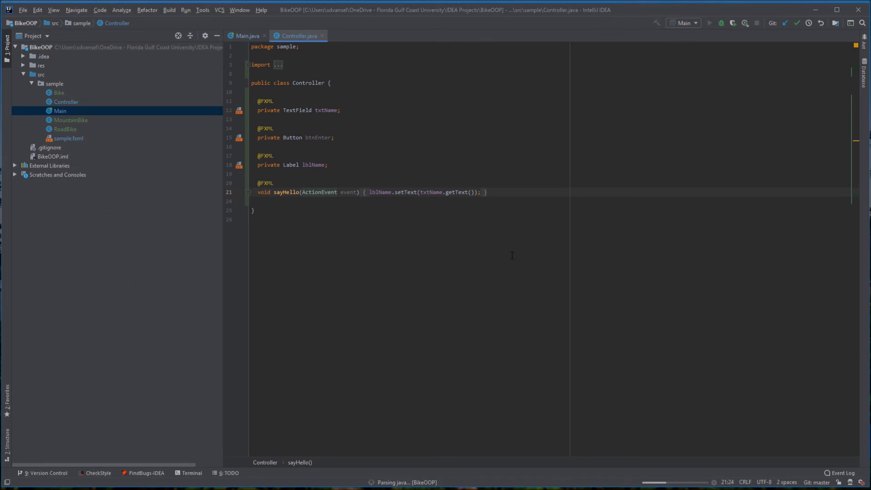
pyautogui.click(709, 23)
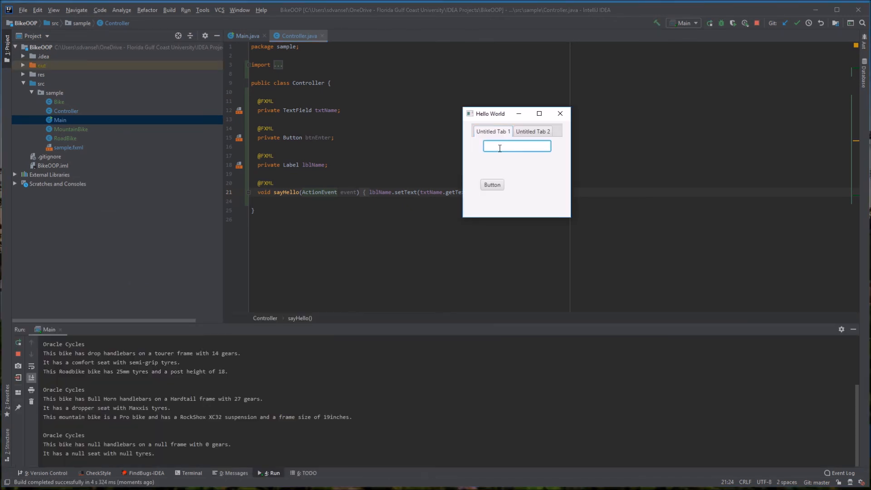
pyautogui.click(491, 184)
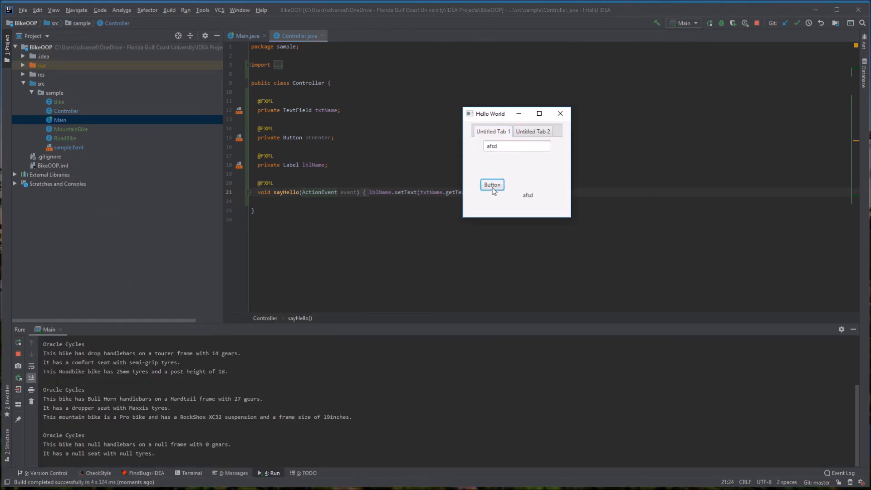